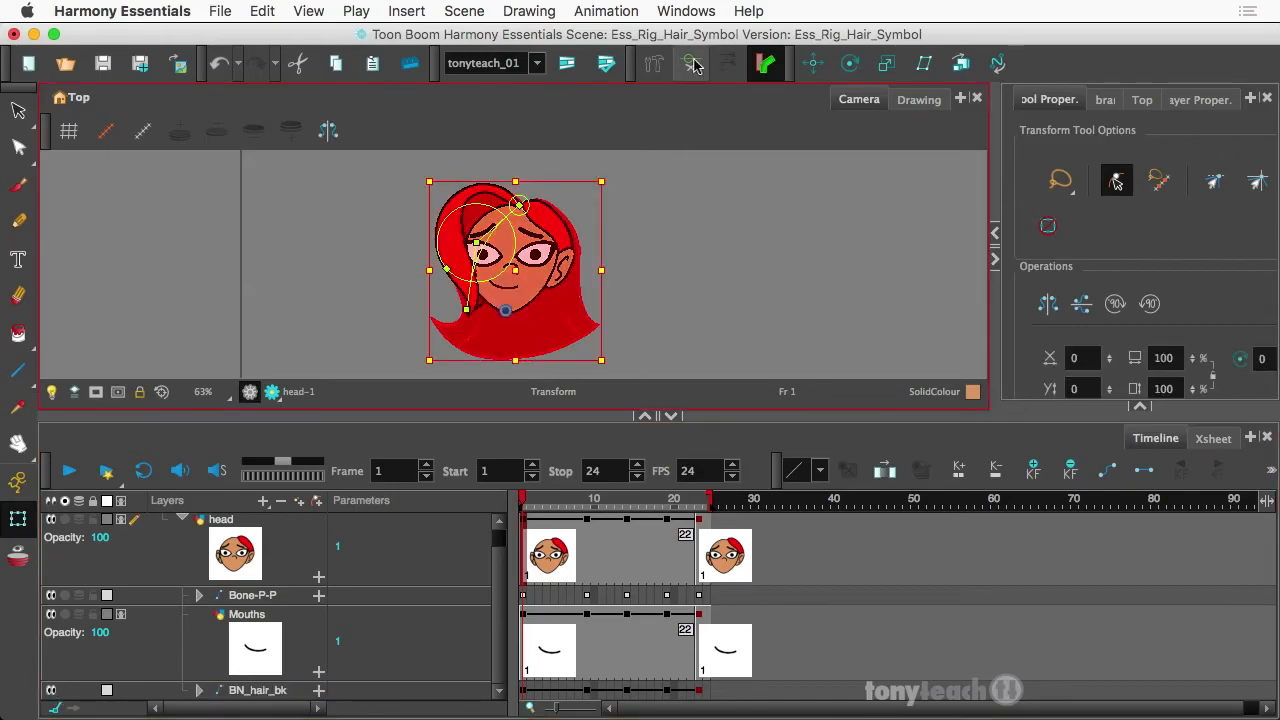
Select the BN_hair_bk bone, test-bend the back hair leftward, and undo the bend.
{"action": "left_click", "coordinate": [690, 64]}
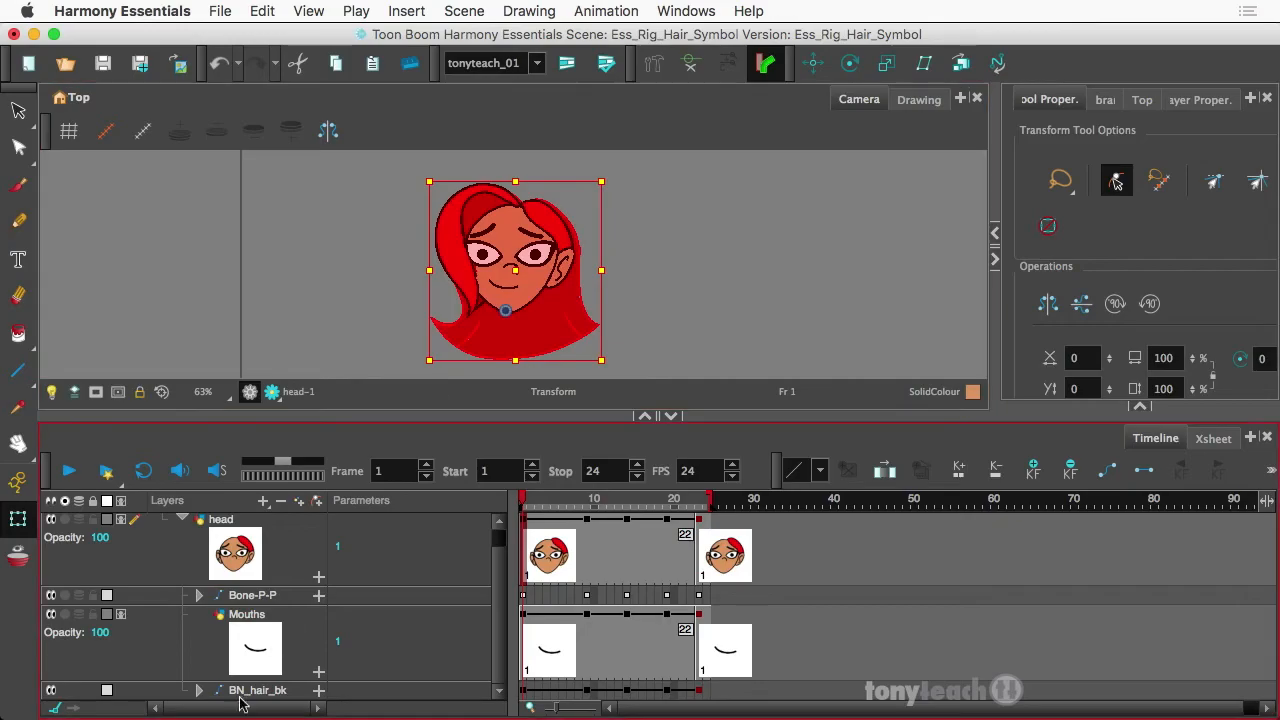
{"action": "left_click", "coordinate": [258, 690]}
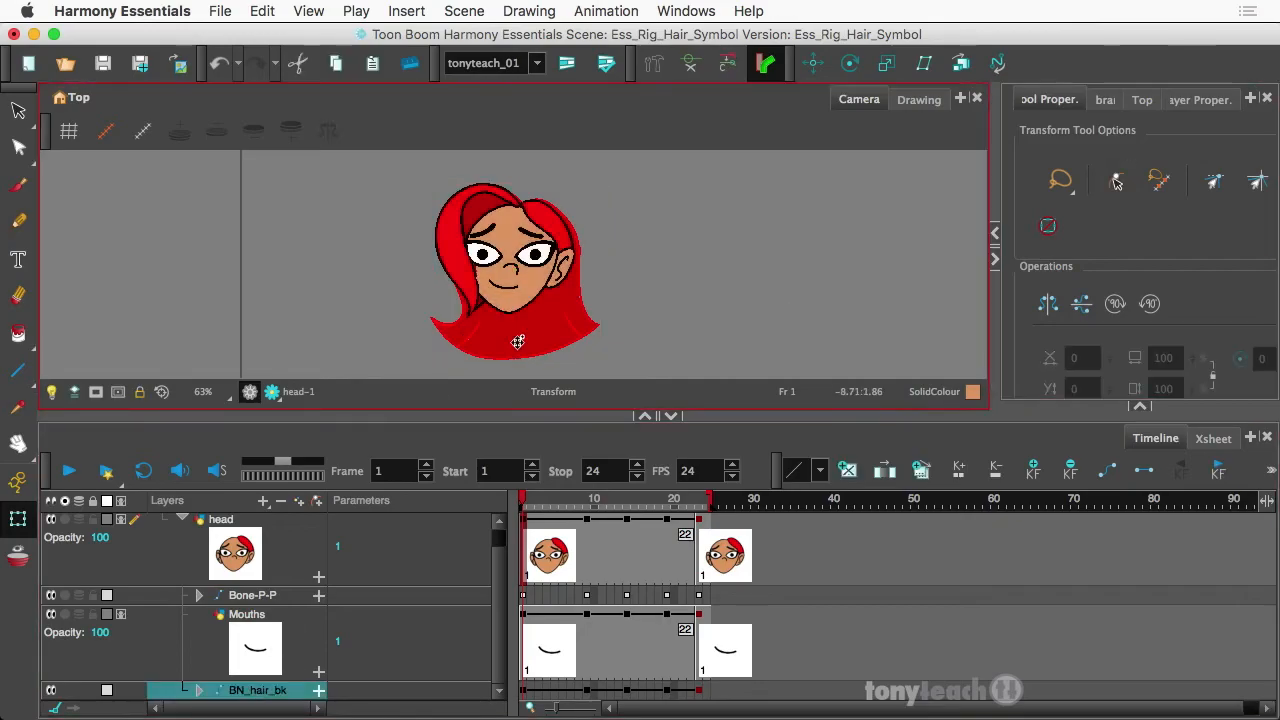
{"action": "left_click", "coordinate": [258, 690]}
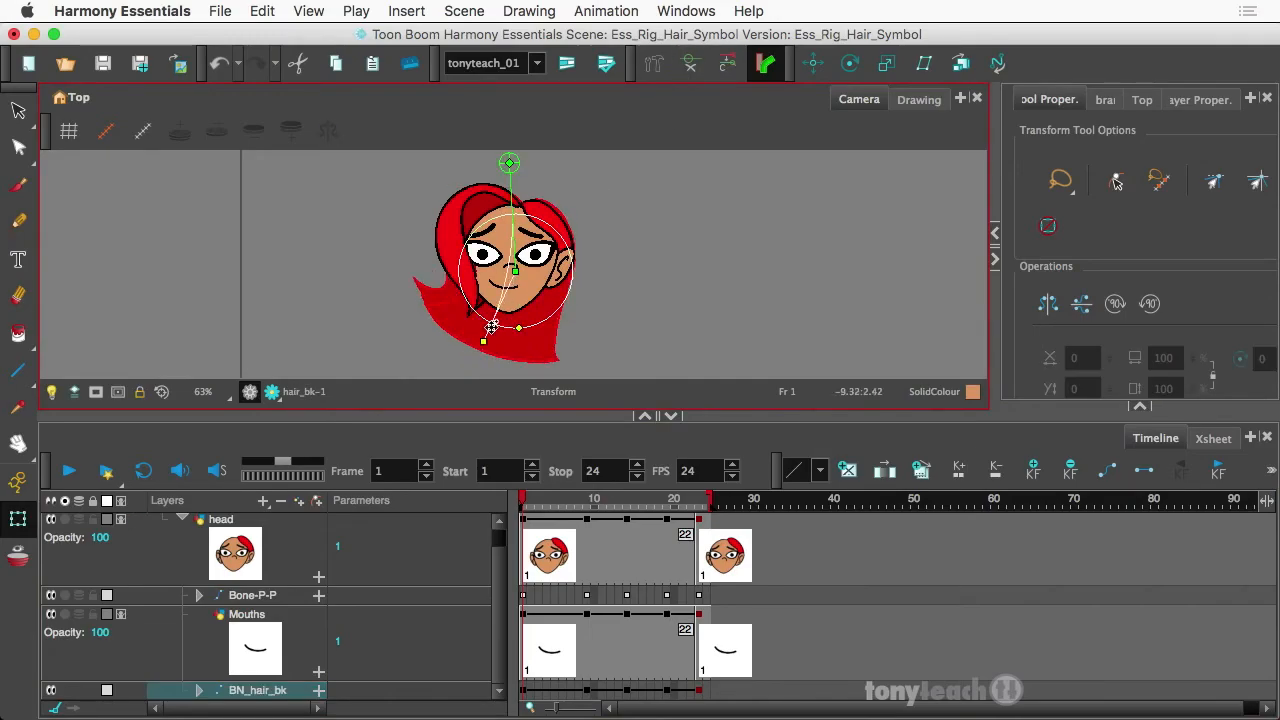
{"action": "left_click_drag", "start_coordinate": [490, 325], "coordinate": [497, 342]}
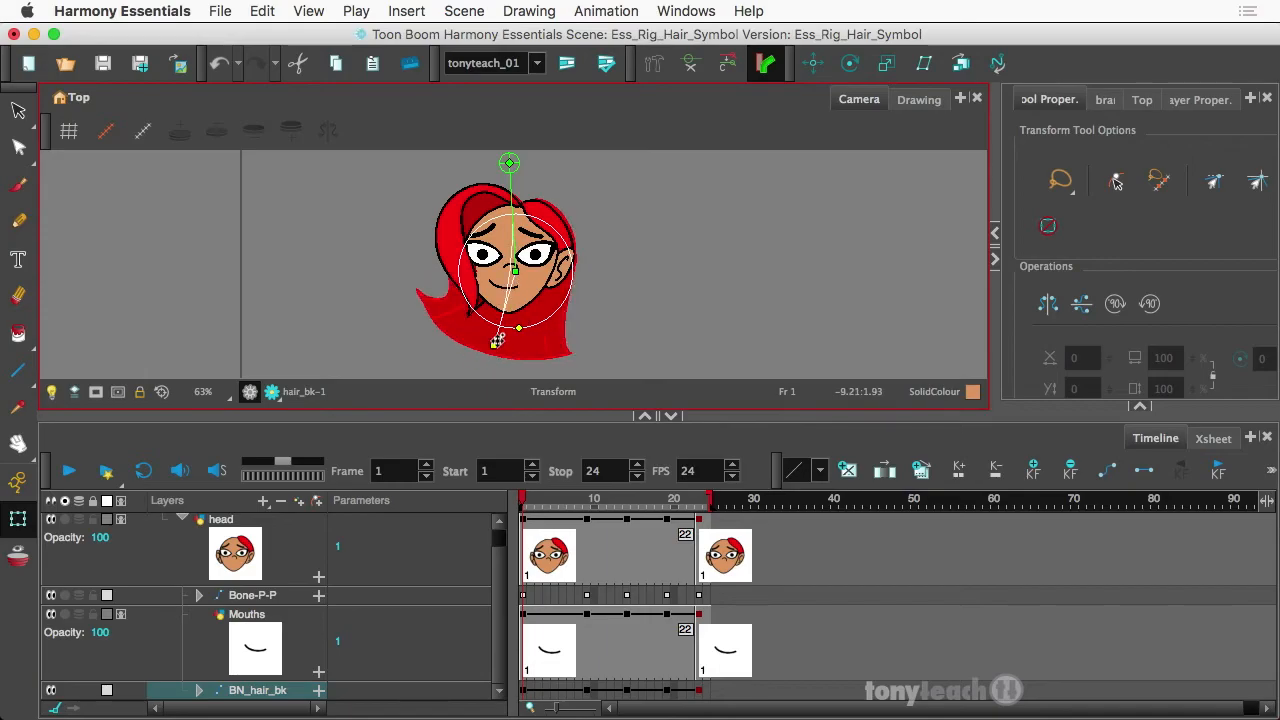
{"action": "left_click", "coordinate": [573, 500]}
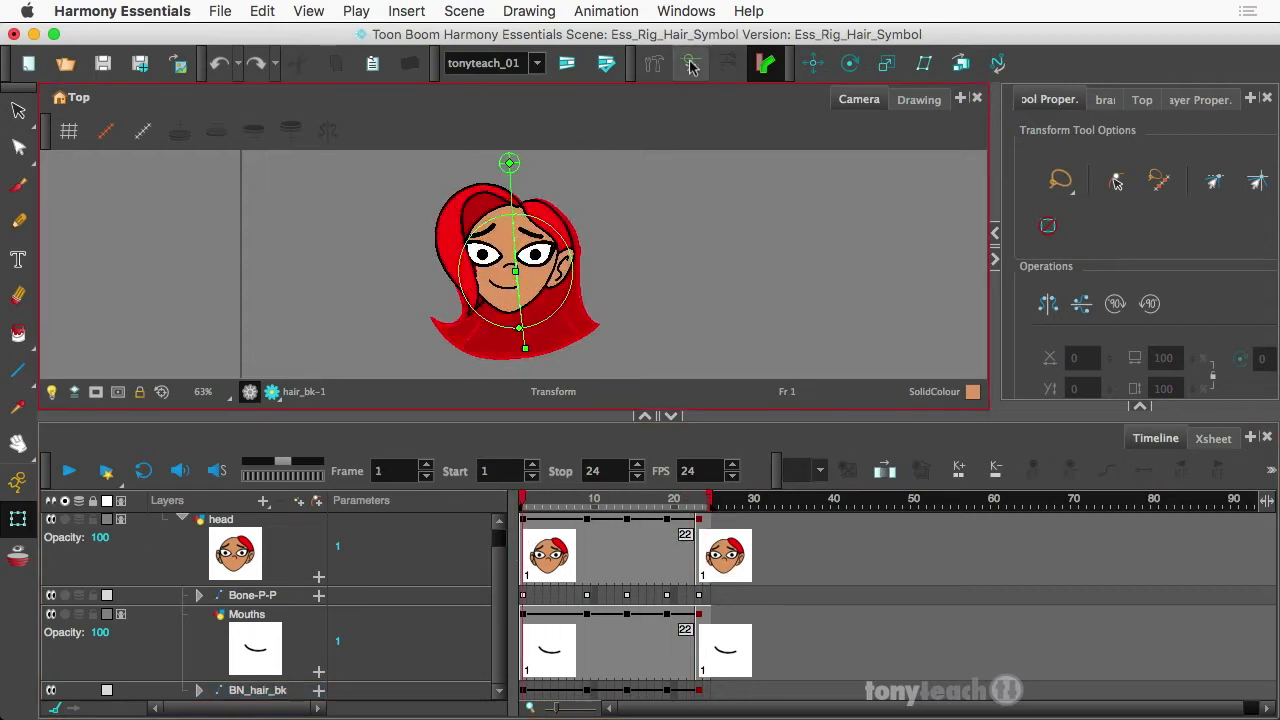
Loop-play the head animation and drag the BN_hair_bk keyframes a few frames later.
{"action": "left_click", "coordinate": [69, 471]}
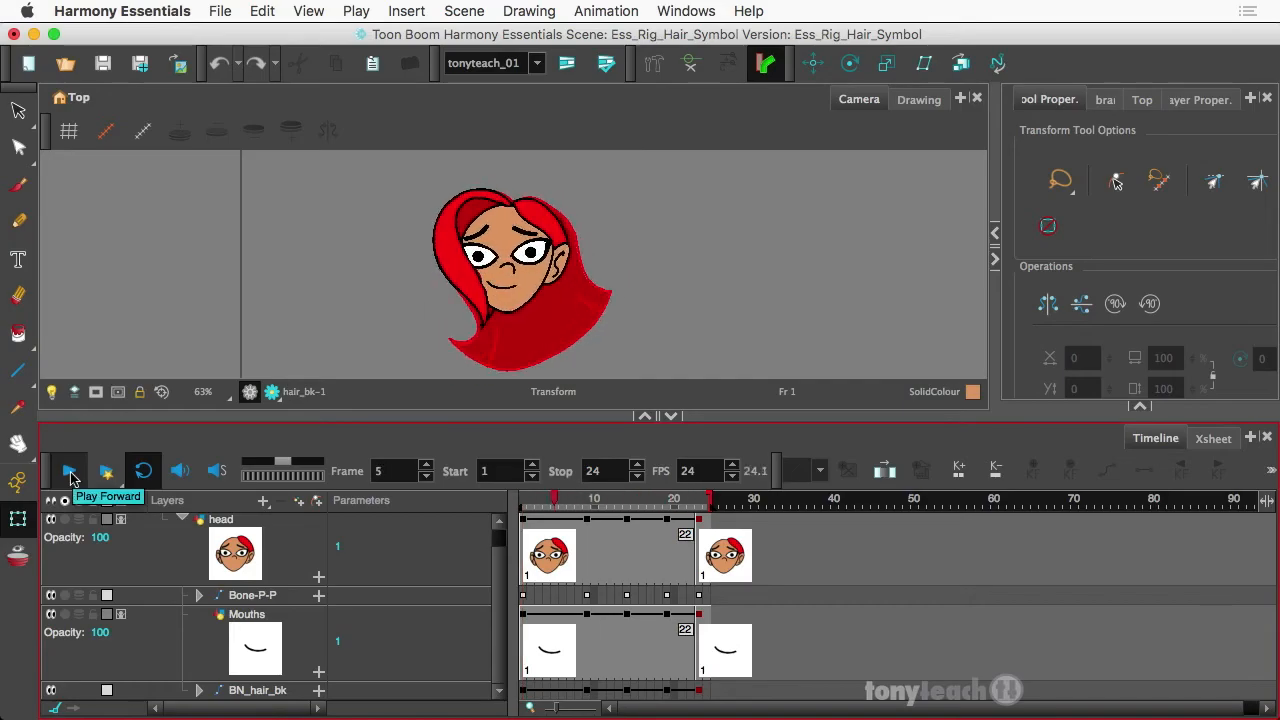
{"action": "left_click", "coordinate": [70, 471]}
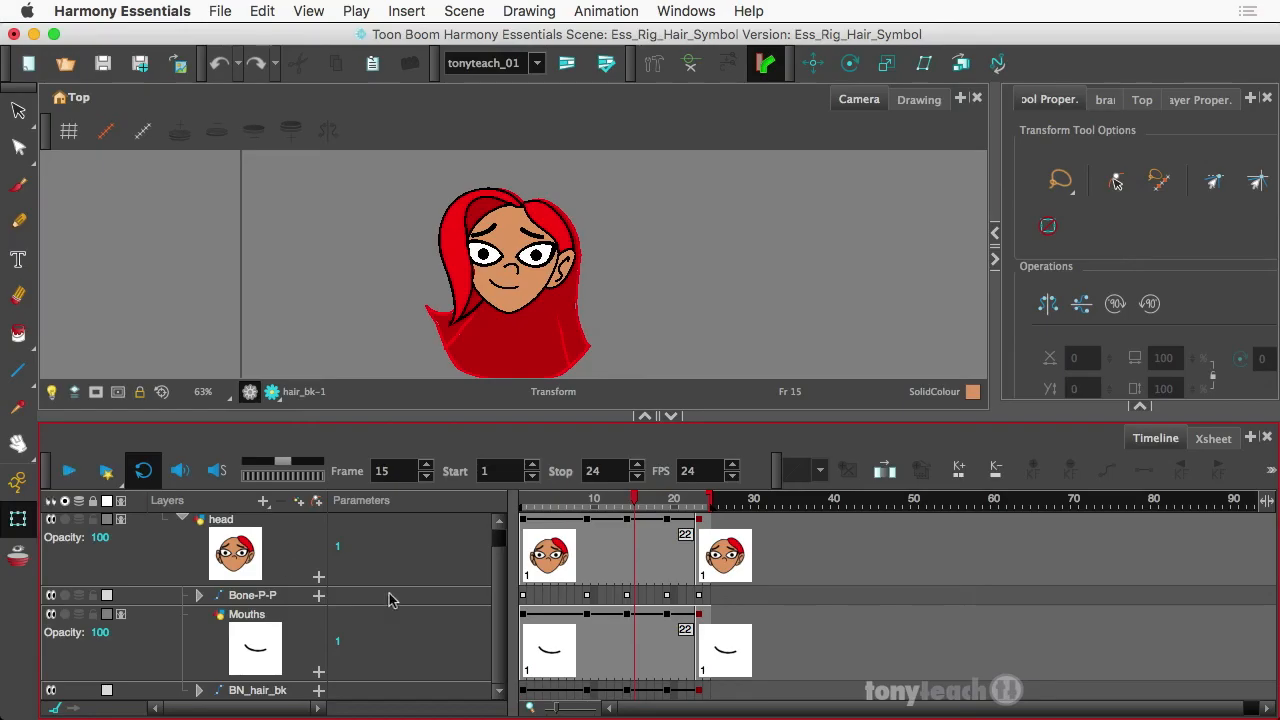
{"action": "mouse_move", "coordinate": [543, 633]}
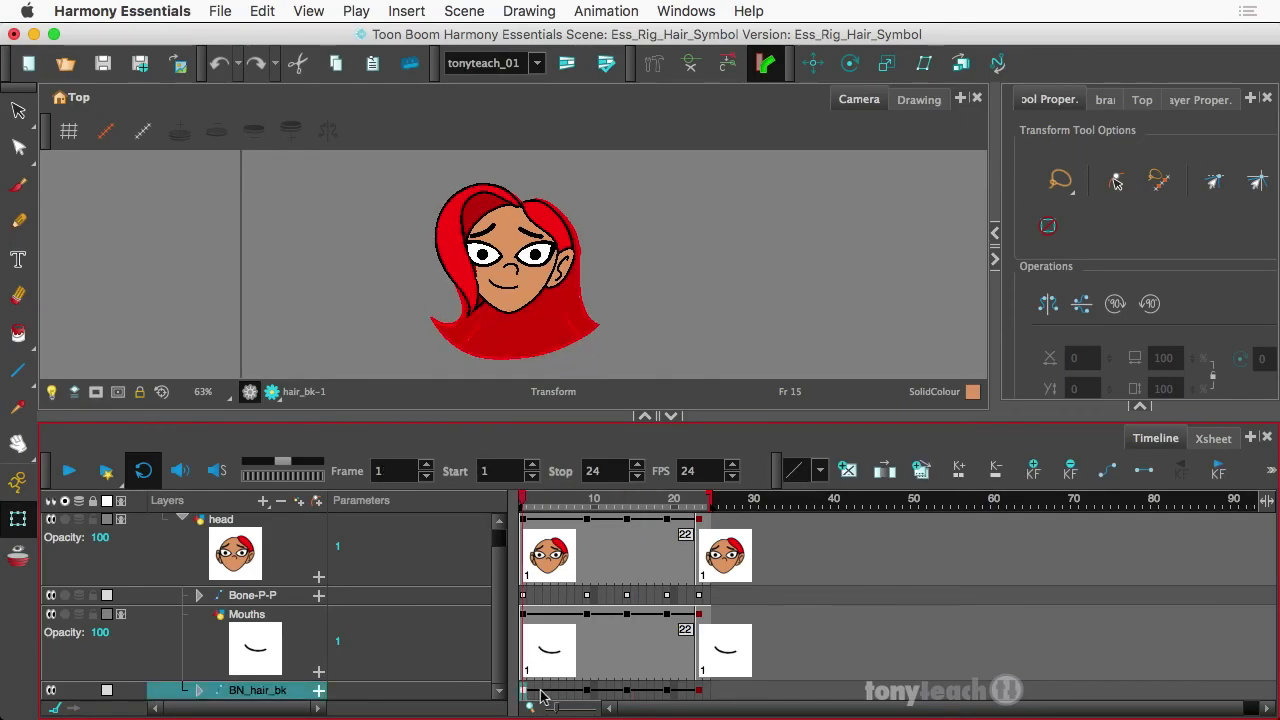
{"action": "left_click_drag", "start_coordinate": [522, 690], "coordinate": [588, 690]}
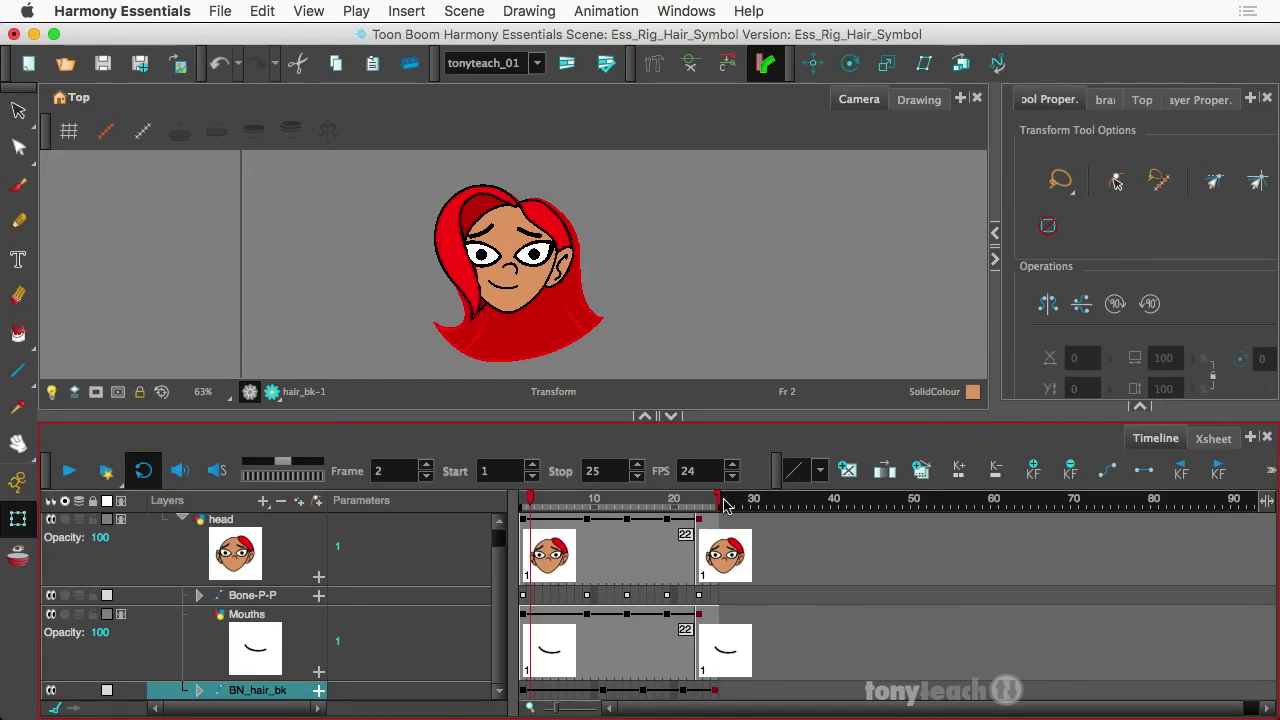
{"action": "left_click", "coordinate": [68, 470]}
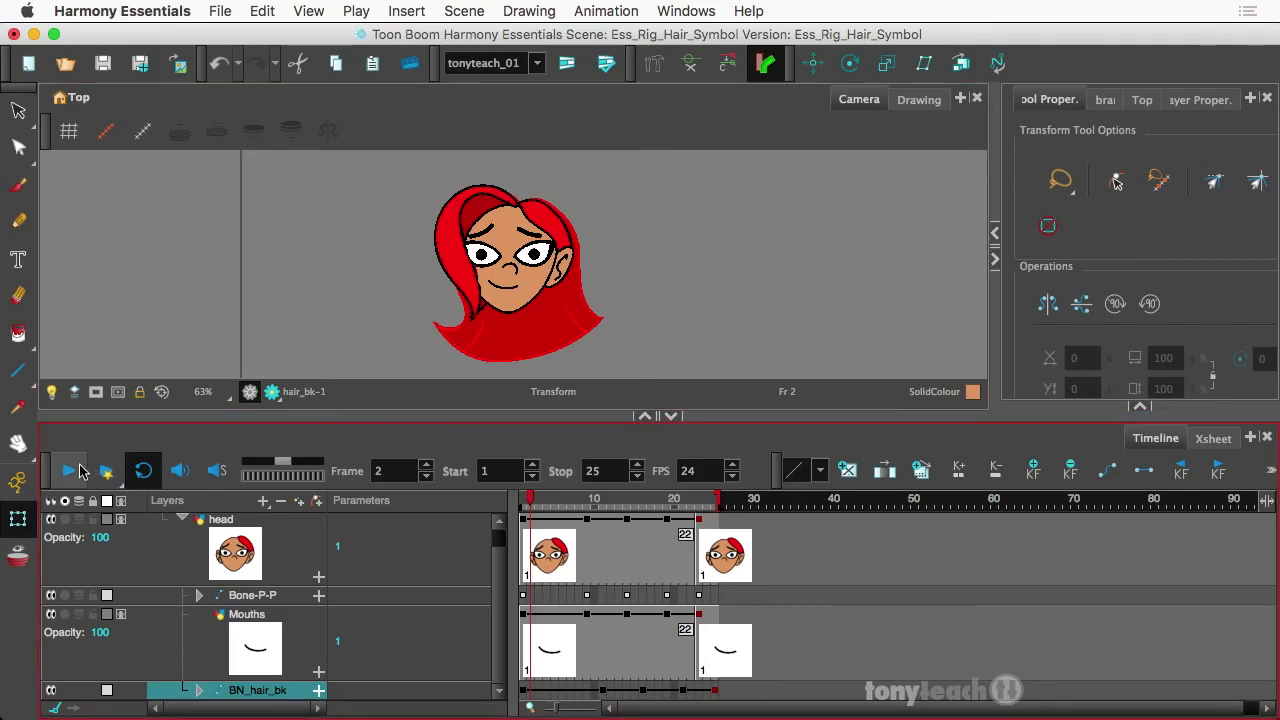
{"action": "left_click", "coordinate": [68, 470]}
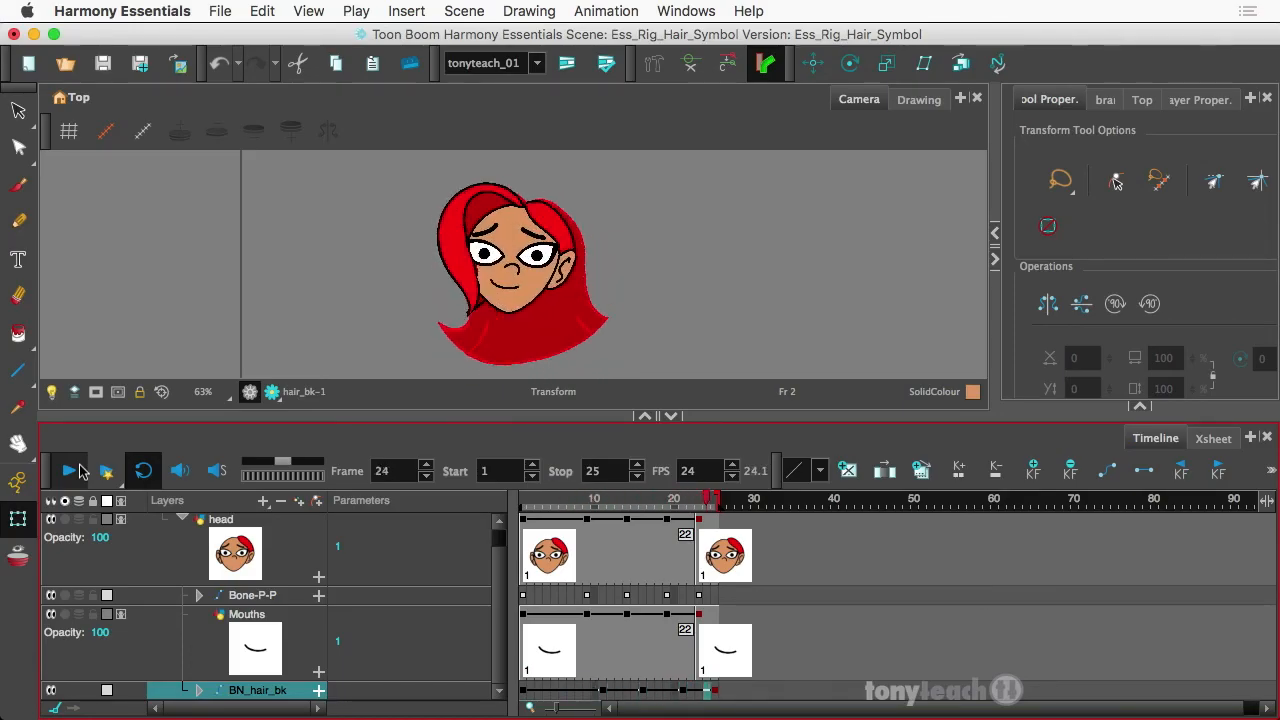
{"action": "left_click", "coordinate": [68, 471]}
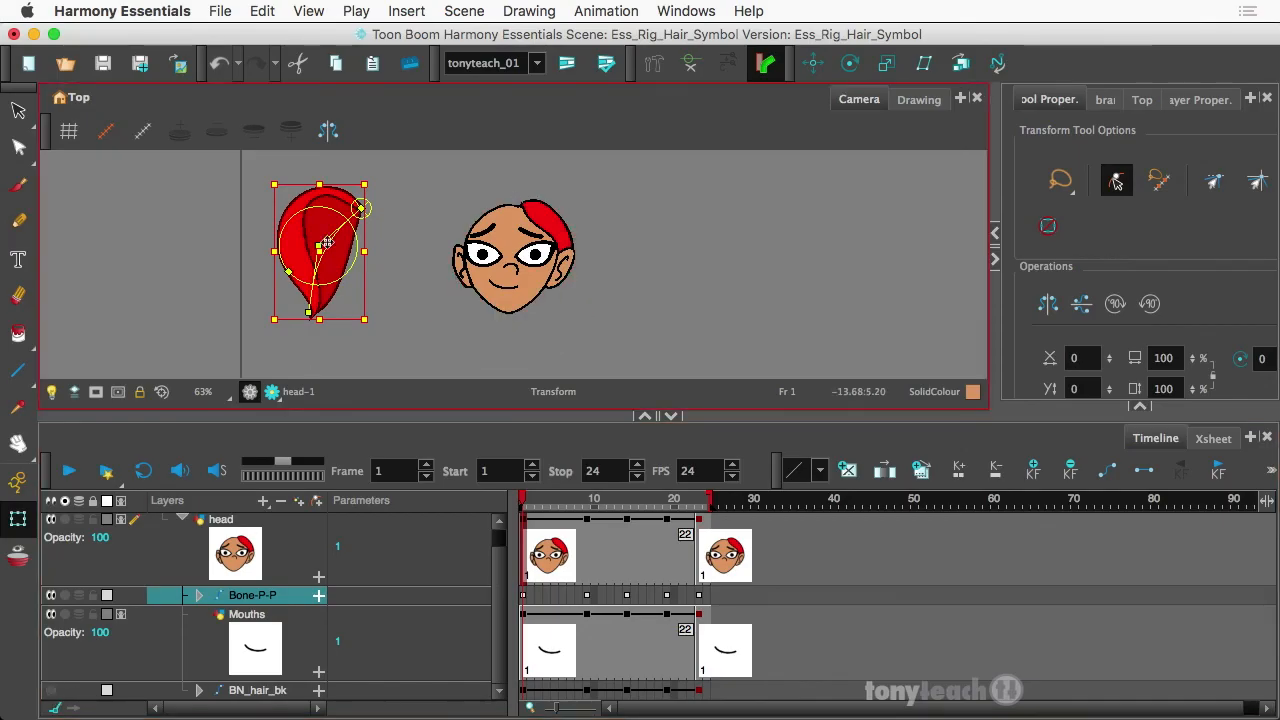
Drag the detached Bone-P-P hair piece right onto the top right of the head.
{"action": "left_click_drag", "start_coordinate": [318, 250], "coordinate": [500, 250]}
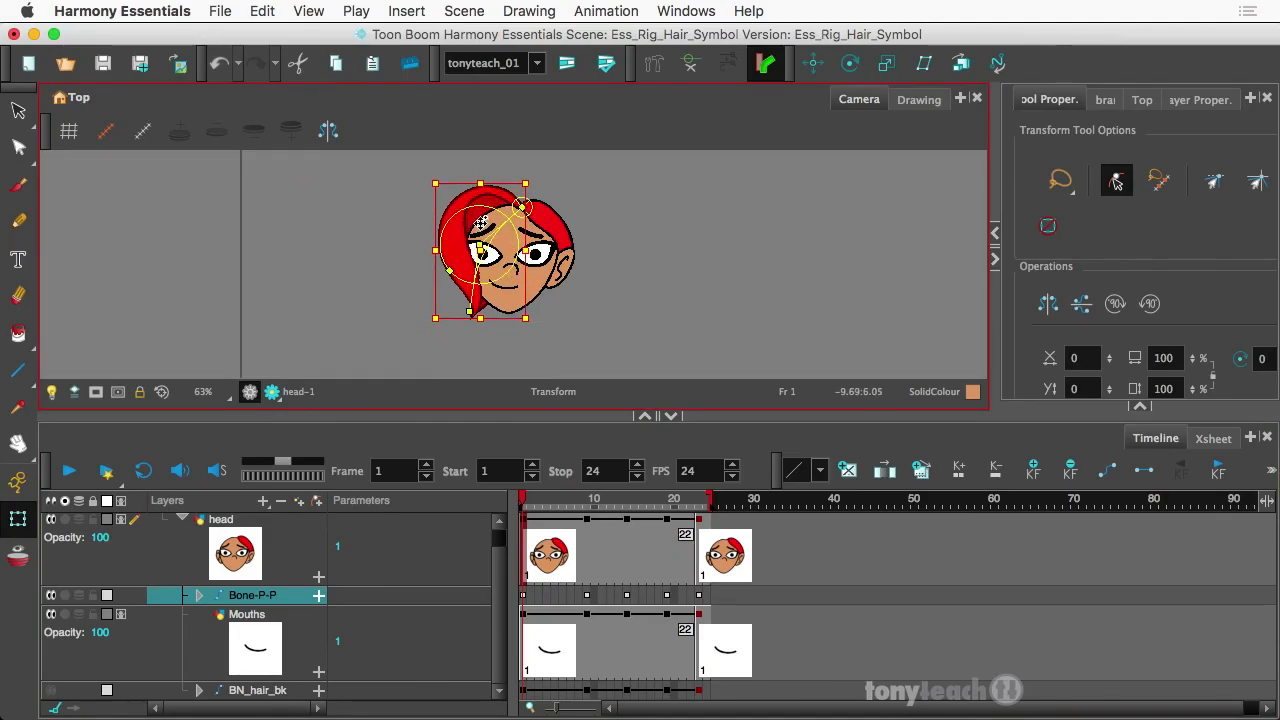